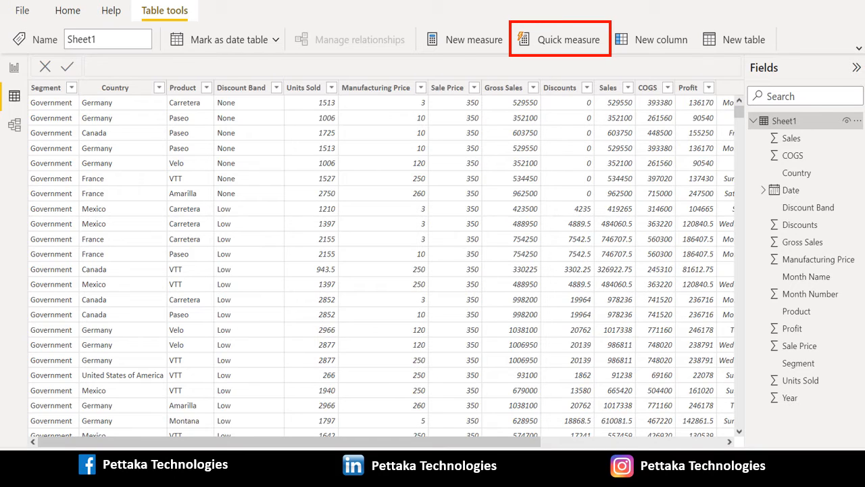
- Launch Quick measures from the Table tools ribbon for the Sheet1 table
left_click(570, 39)
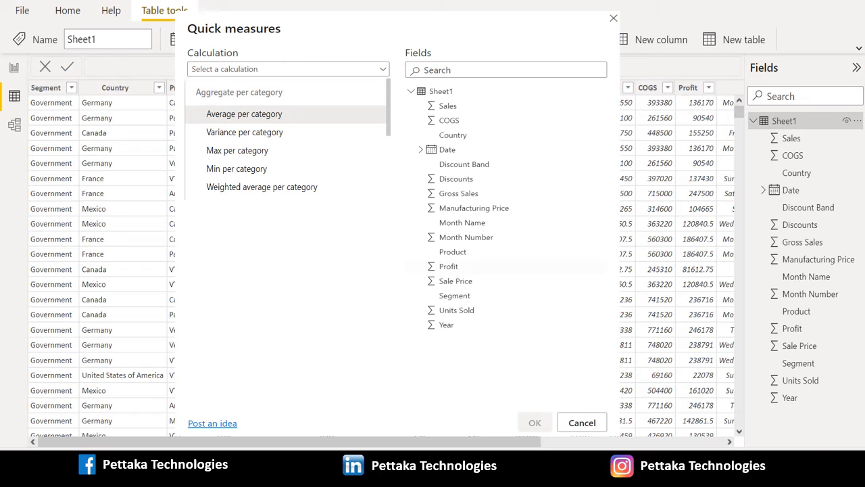
- Create an Average per category measure averaging Profit by Segment
left_click(244, 113)
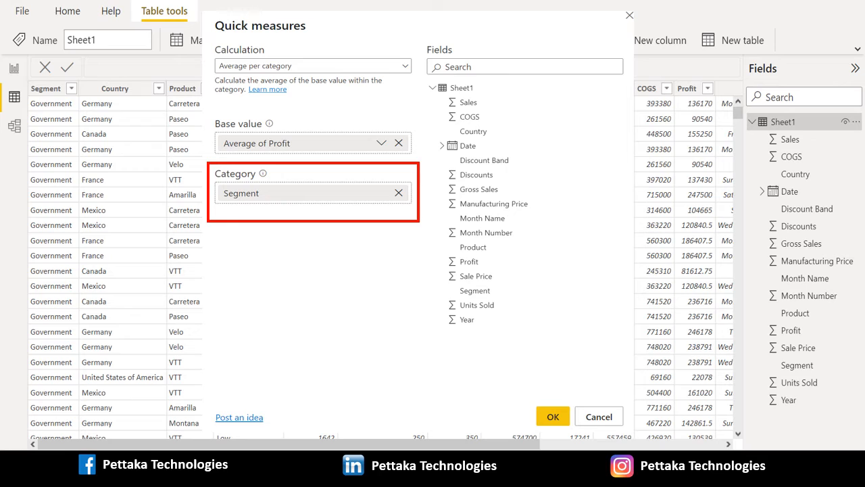
left_click(381, 143)
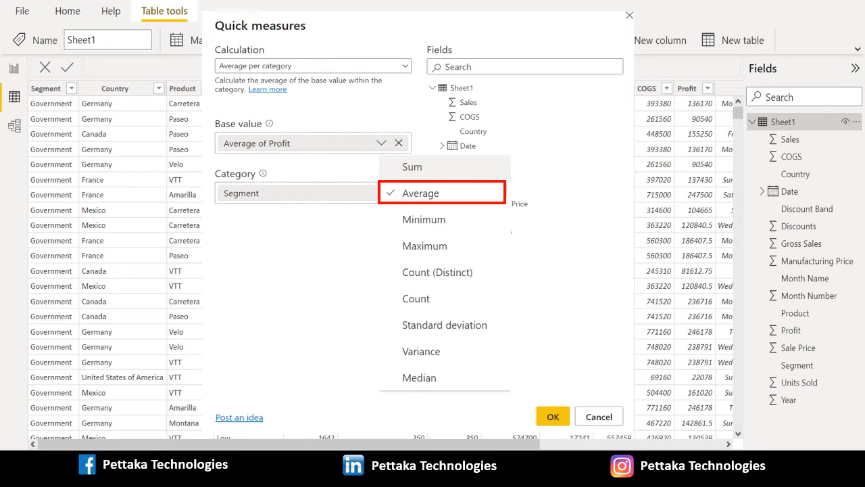
left_click(552, 416)
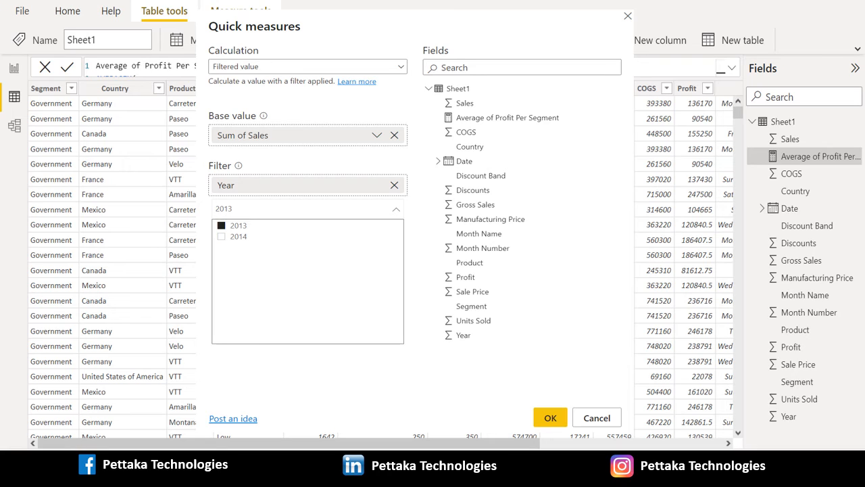
- Confirm the Filtered value measure summing Sales for Year 2013
left_click(549, 417)
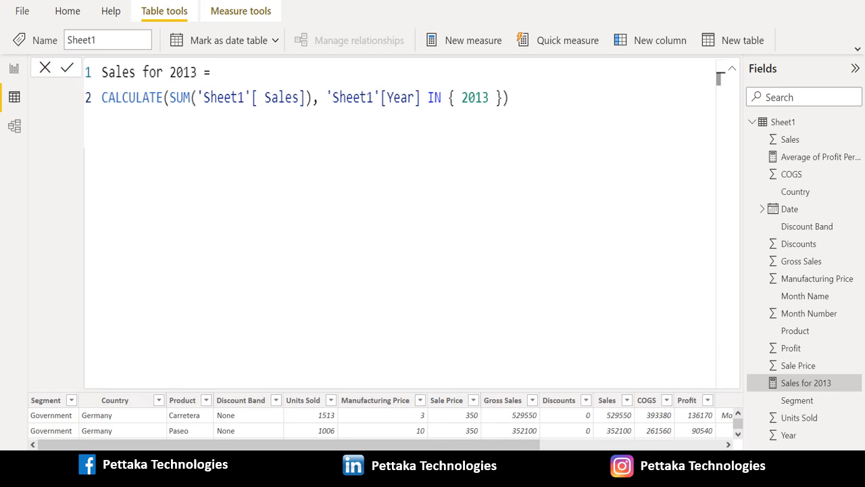